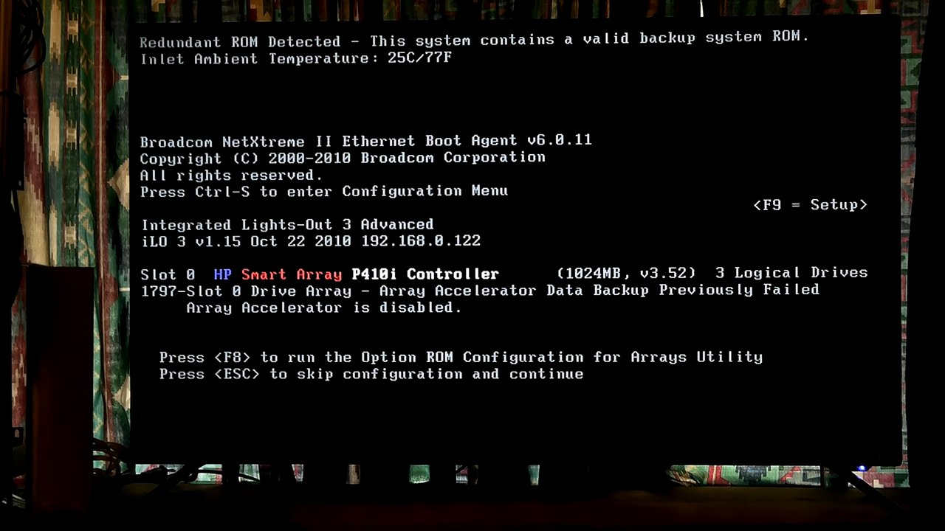
# Skip array configuration with Esc and continue past the 1797 array accelerator error with F1.
pyautogui.press('Escape')
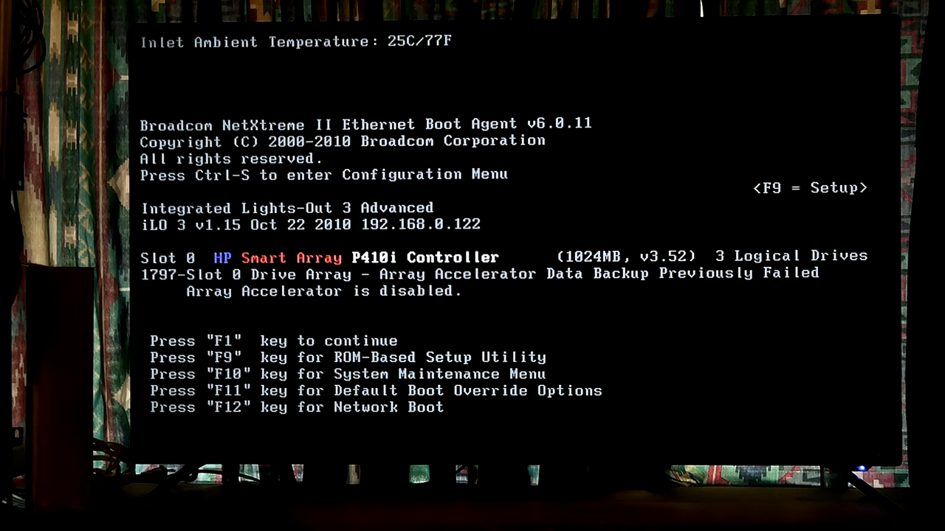
pyautogui.press('F1')
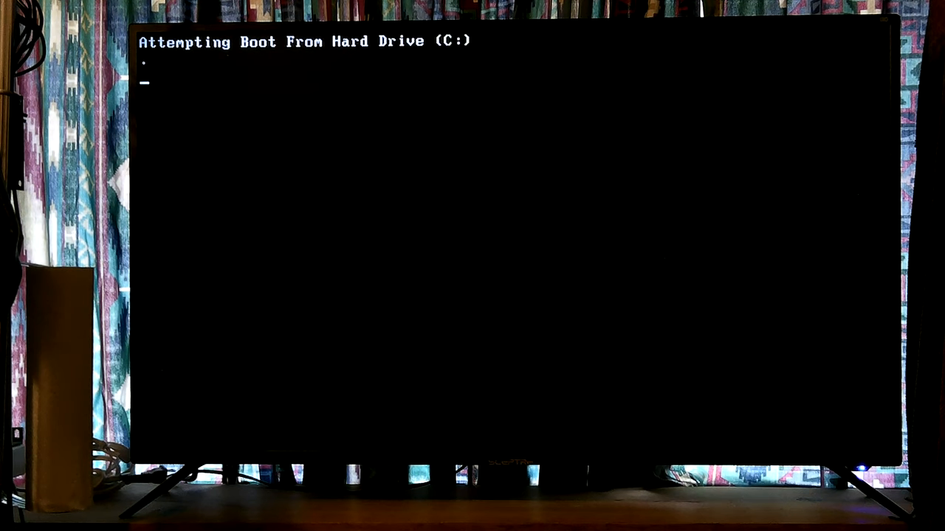